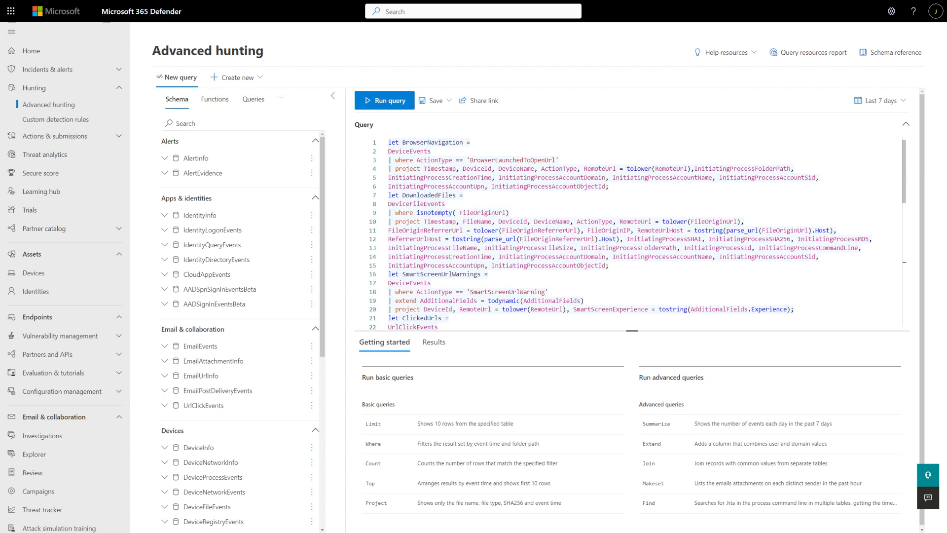
- Scroll through the KQL query, switch to the query builder view, and return to the Home dashboard
{"action": "scroll", "scroll_direction": "down", "scroll_amount": 3}
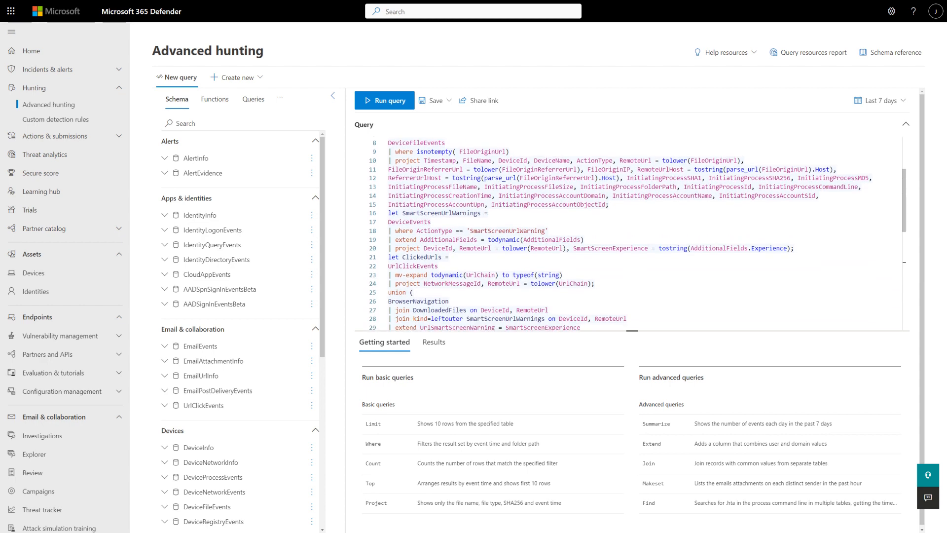
{"action": "scroll", "scroll_direction": "down", "scroll_amount": 3}
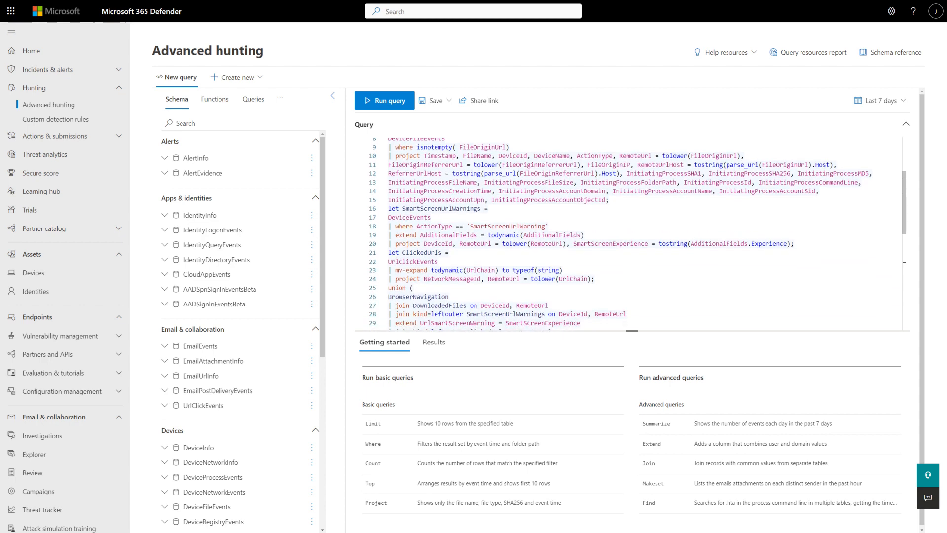
{"action": "scroll", "scroll_direction": "down", "scroll_amount": 3}
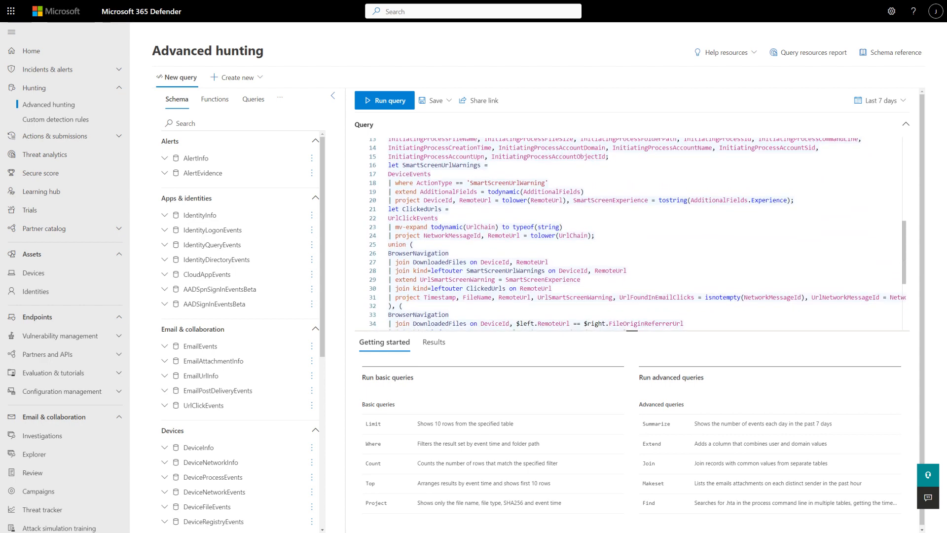
{"action": "scroll", "scroll_direction": "down", "scroll_amount": 3}
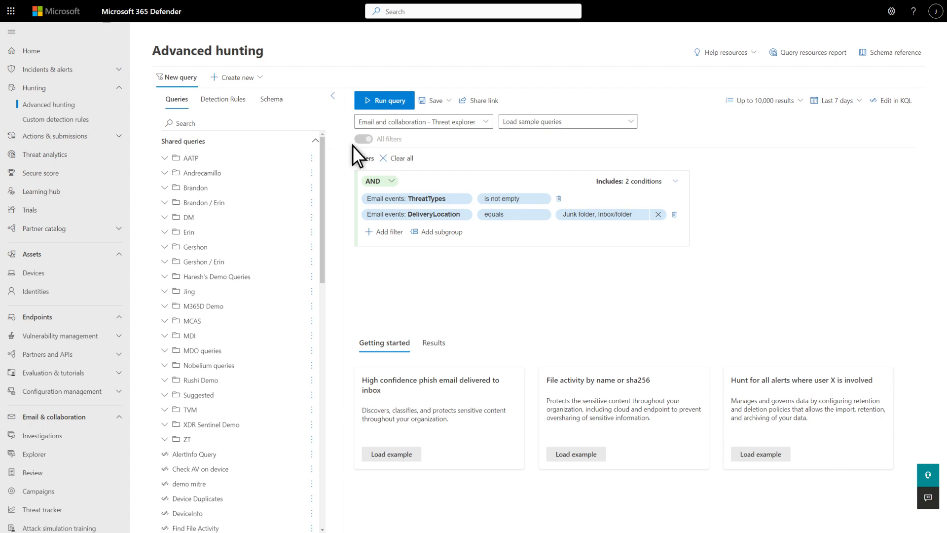
{"action": "left_click", "coordinate": [568, 121]}
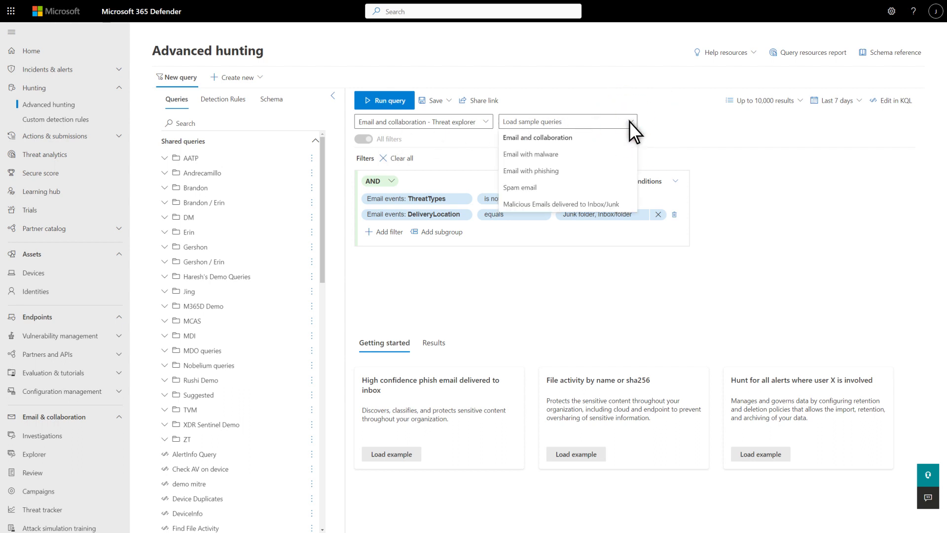
{"action": "left_click", "coordinate": [31, 51]}
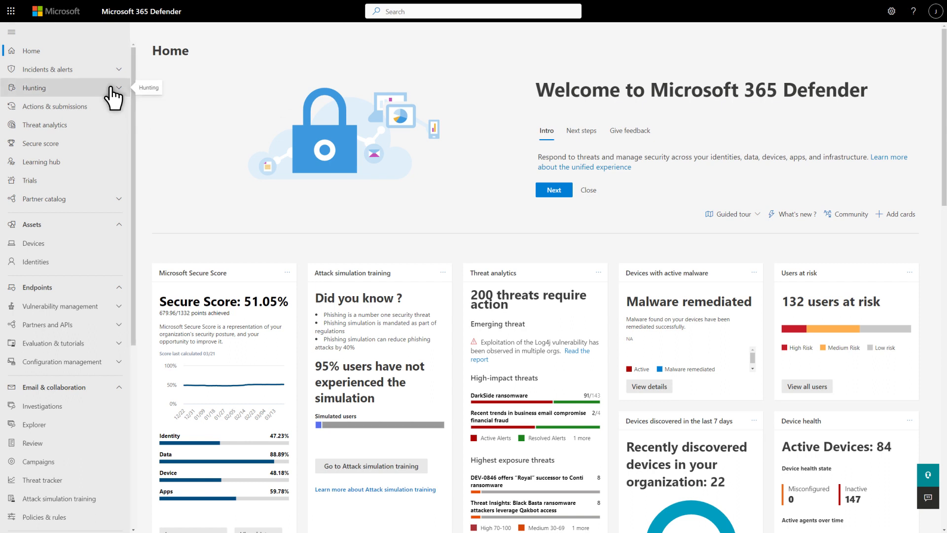
- From Hunting > Advanced hunting, create a new query in the guided builder
{"action": "left_click", "coordinate": [33, 88]}
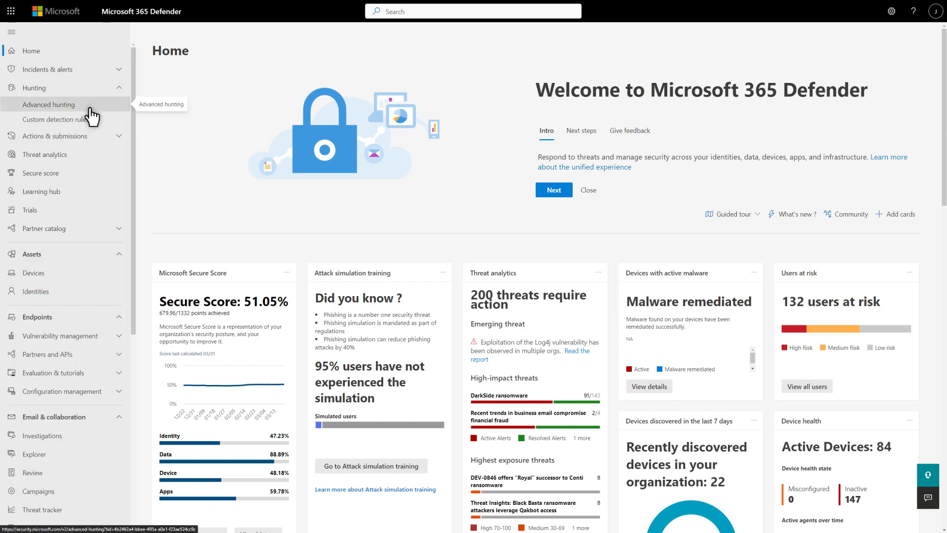
{"action": "left_click", "coordinate": [47, 104]}
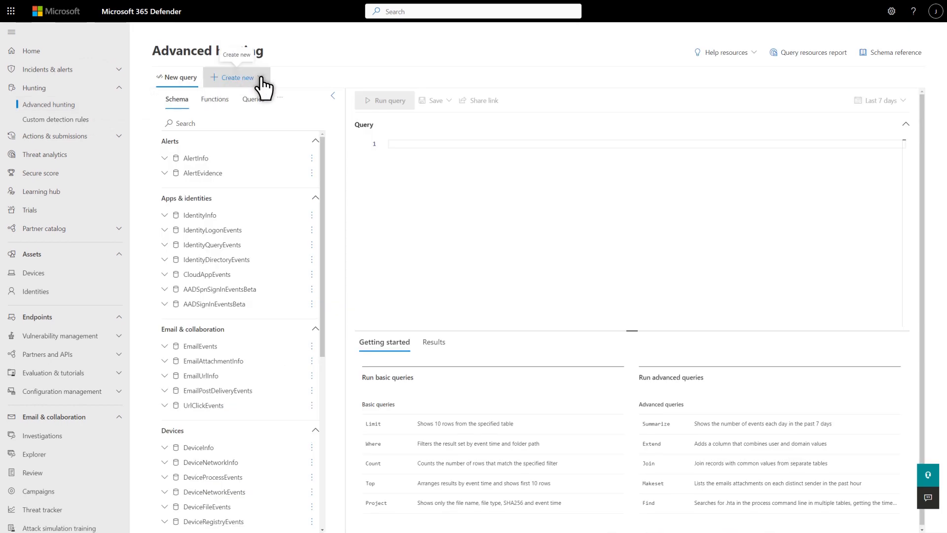
{"action": "left_click", "coordinate": [237, 76]}
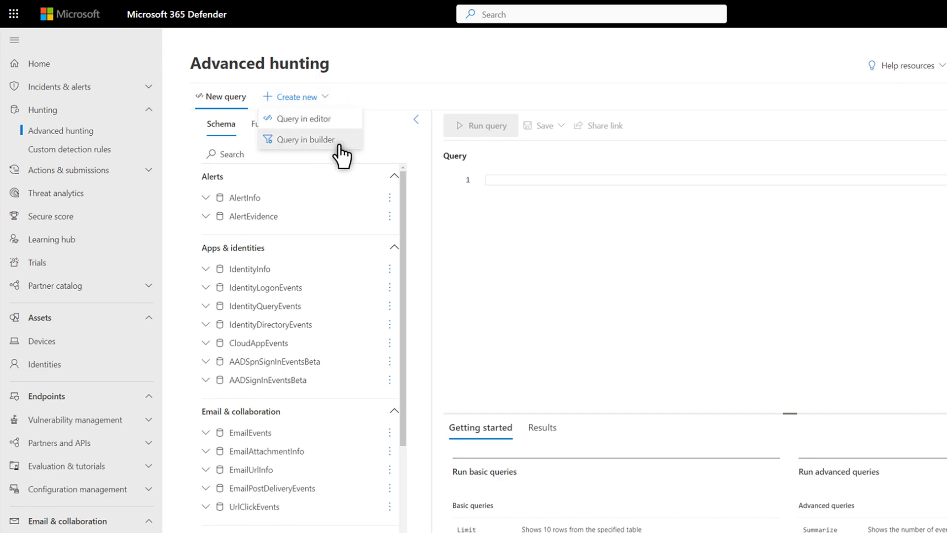
{"action": "left_click", "coordinate": [306, 140]}
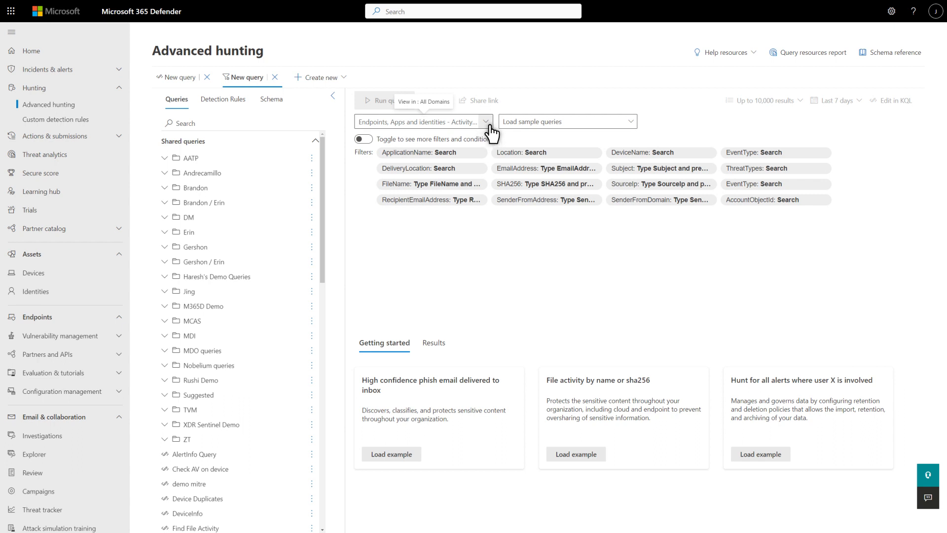
- Scope the query domain to Email and collaboration - Threat explorer only, clearing All domains
{"action": "left_click", "coordinate": [485, 121]}
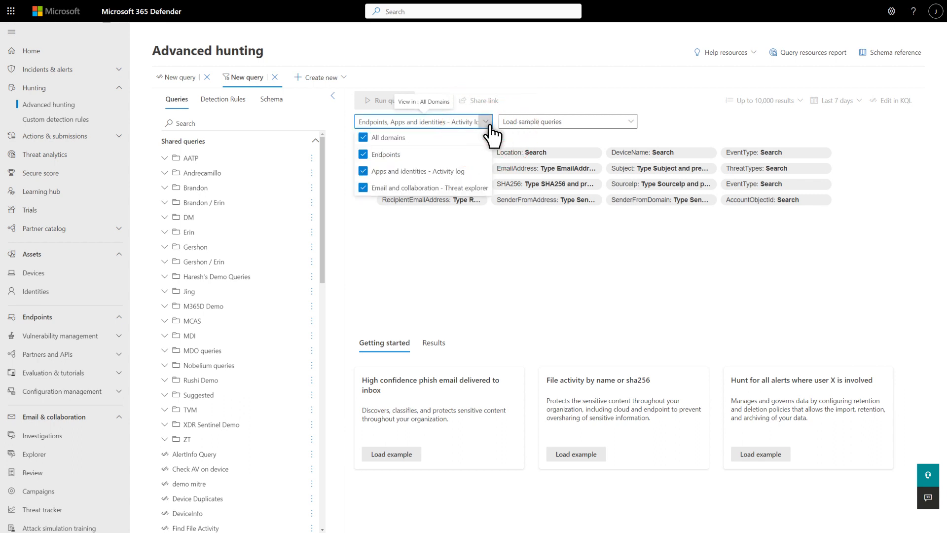
{"action": "mouse_move", "coordinate": [456, 140]}
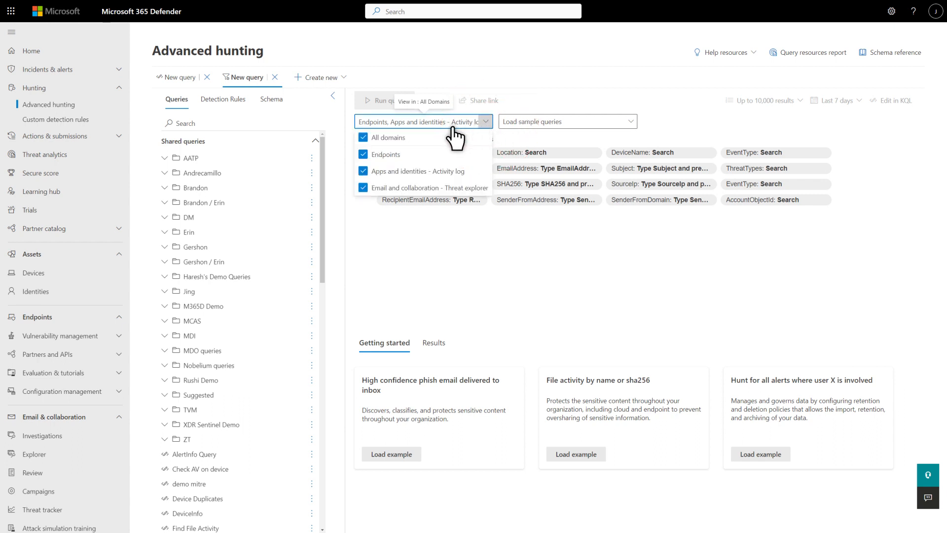
{"action": "left_click", "coordinate": [363, 154]}
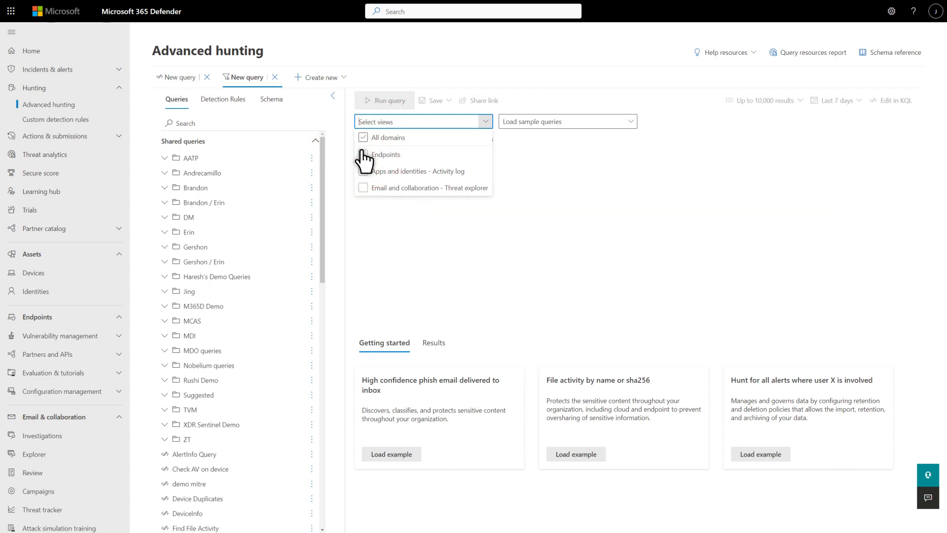
{"action": "left_click", "coordinate": [363, 187]}
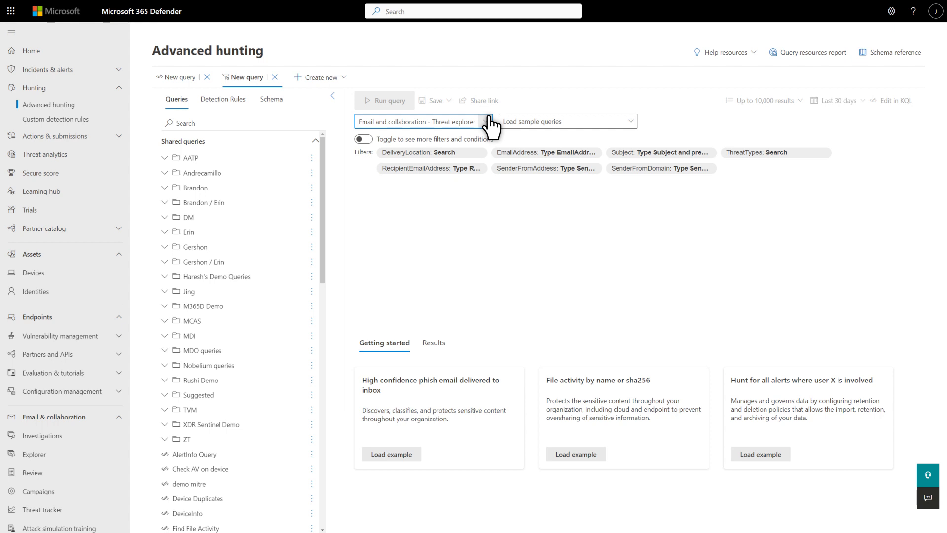
{"action": "mouse_move", "coordinate": [645, 141]}
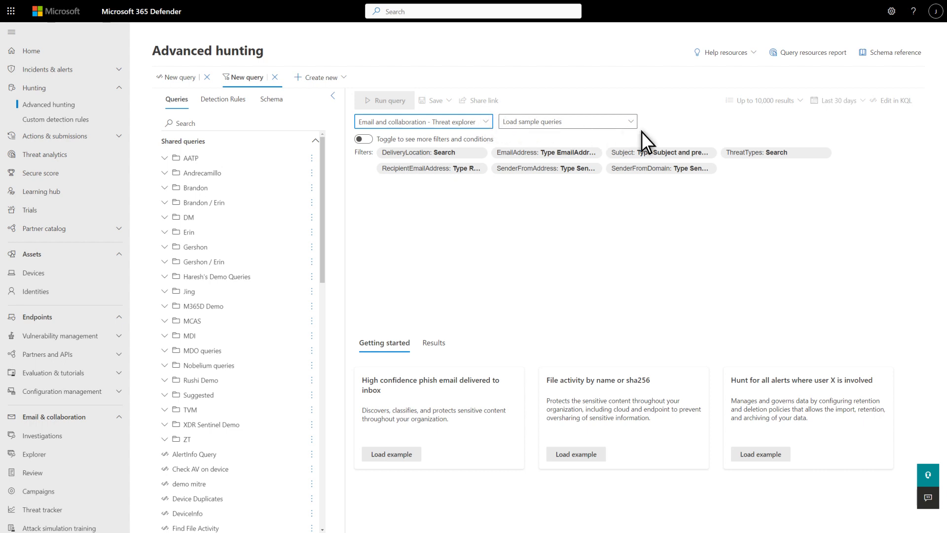
- Filter threat types to Phish, Malware and Spam and apply
{"action": "left_click", "coordinate": [777, 152]}
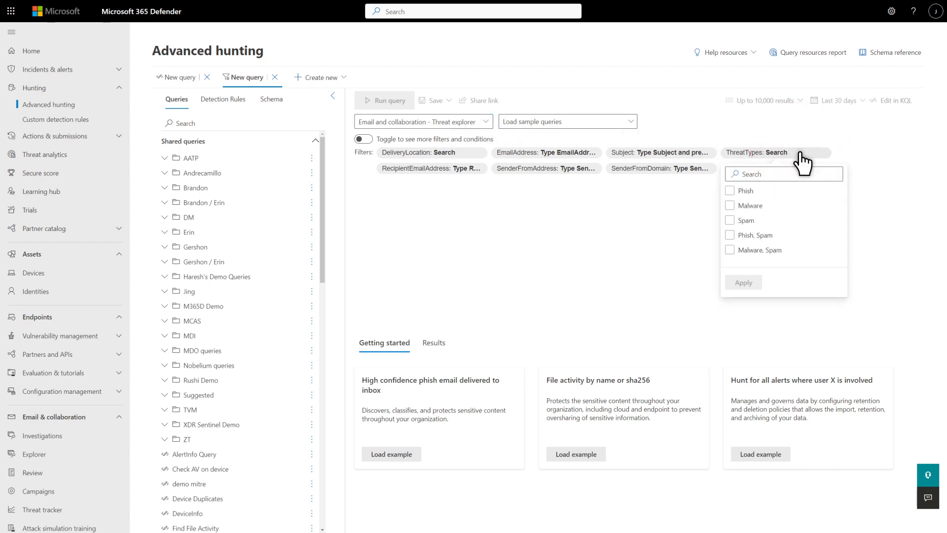
{"action": "left_click", "coordinate": [730, 191]}
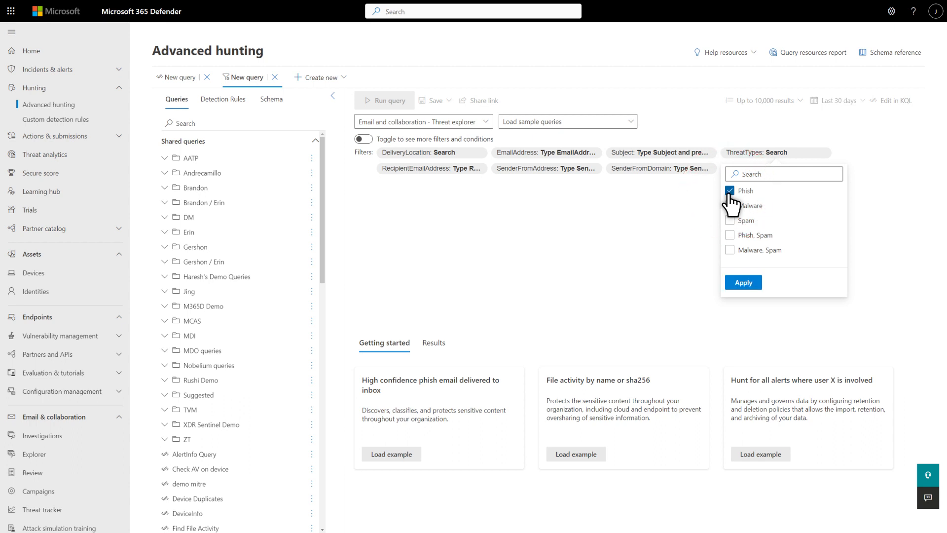
{"action": "left_click", "coordinate": [729, 205]}
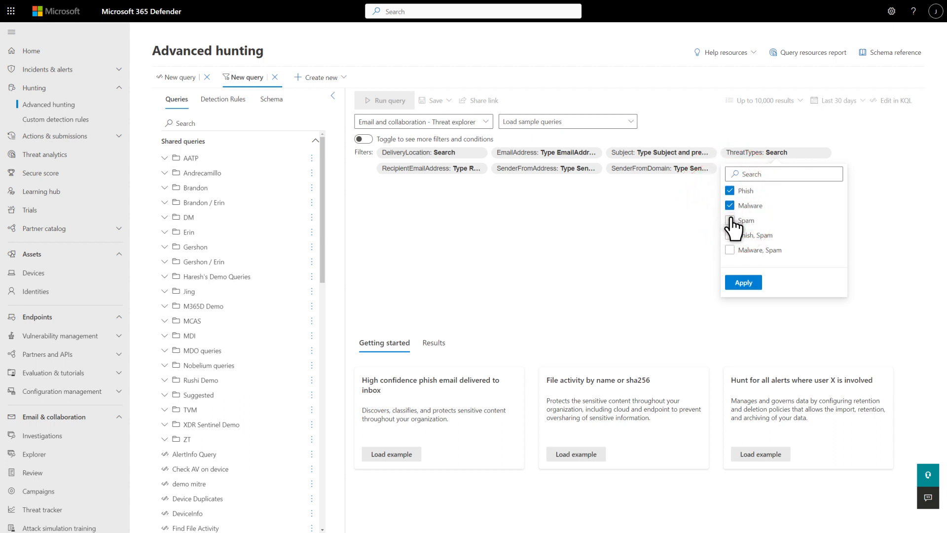
{"action": "left_click", "coordinate": [730, 220]}
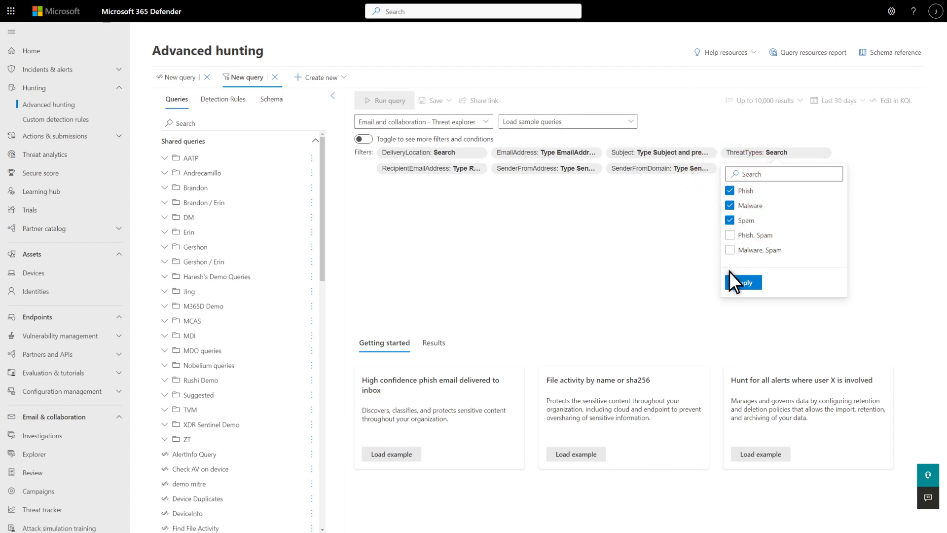
{"action": "left_click", "coordinate": [742, 282]}
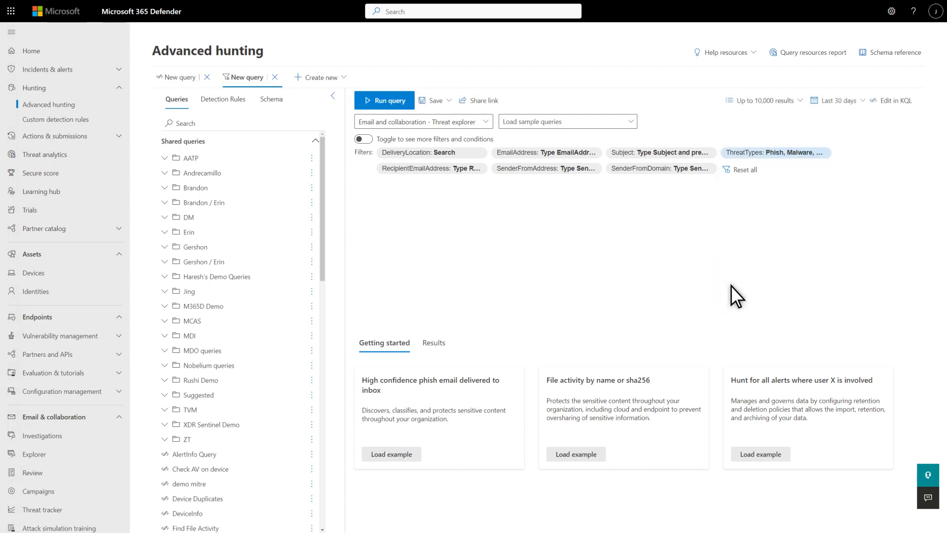
{"action": "mouse_move", "coordinate": [463, 159]}
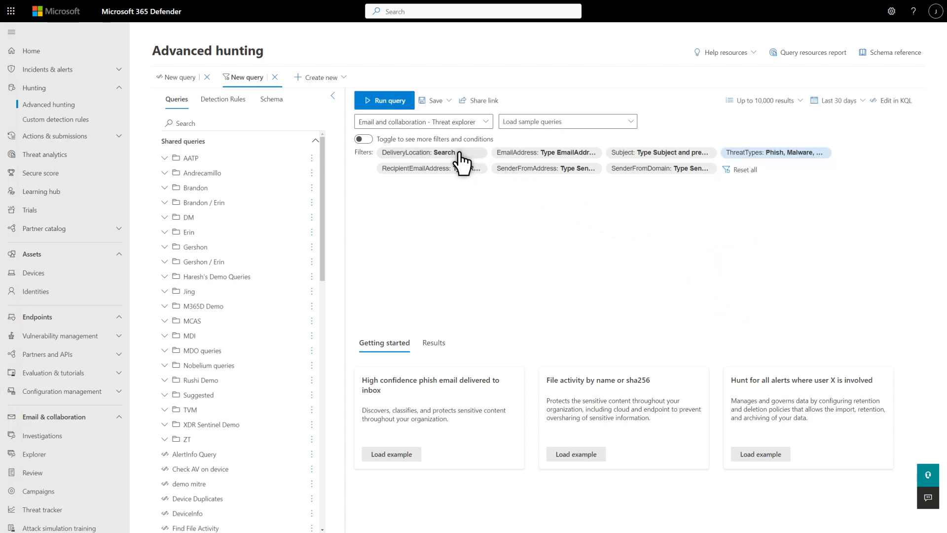
- Limit delivery location to Inbox/folder and Junk folder and cap results at 10
{"action": "left_click", "coordinate": [430, 152]}
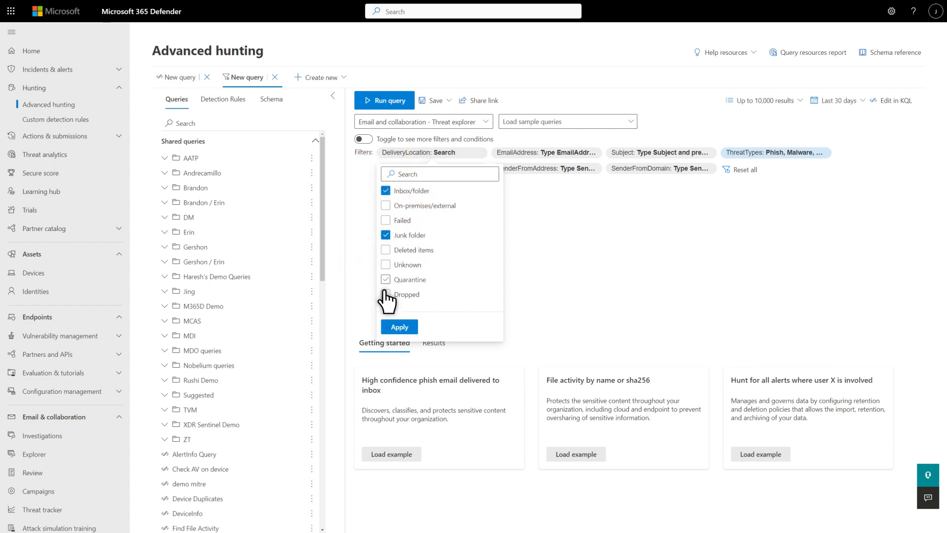
{"action": "left_click", "coordinate": [398, 326]}
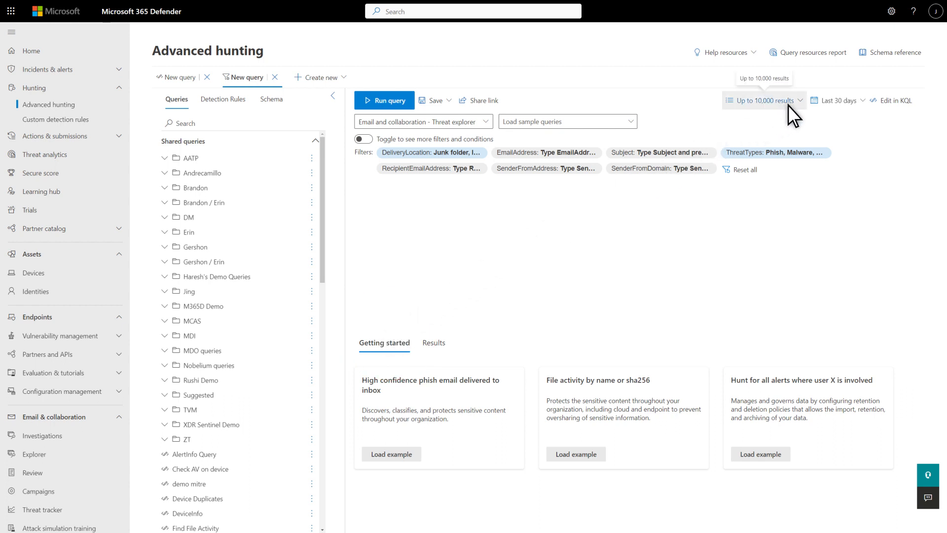
{"action": "left_click", "coordinate": [763, 101]}
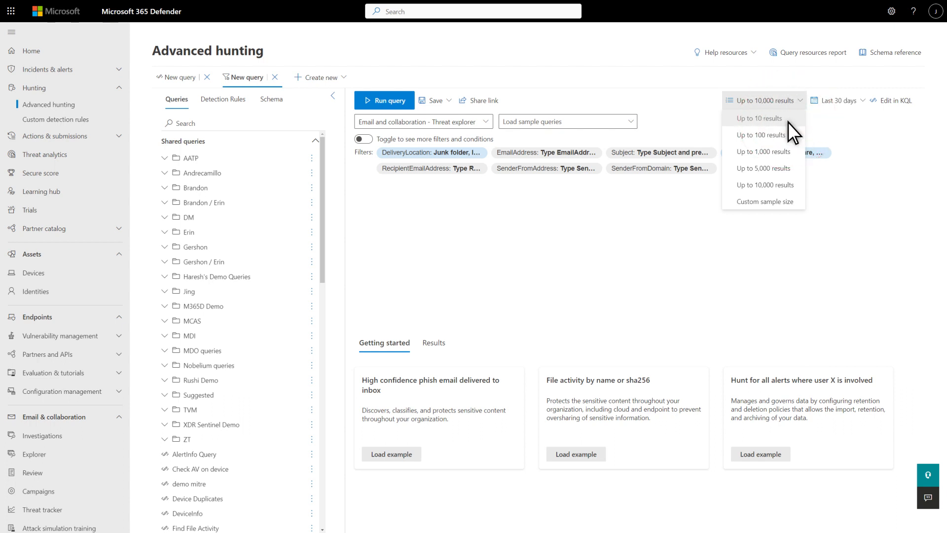
{"action": "left_click", "coordinate": [760, 118]}
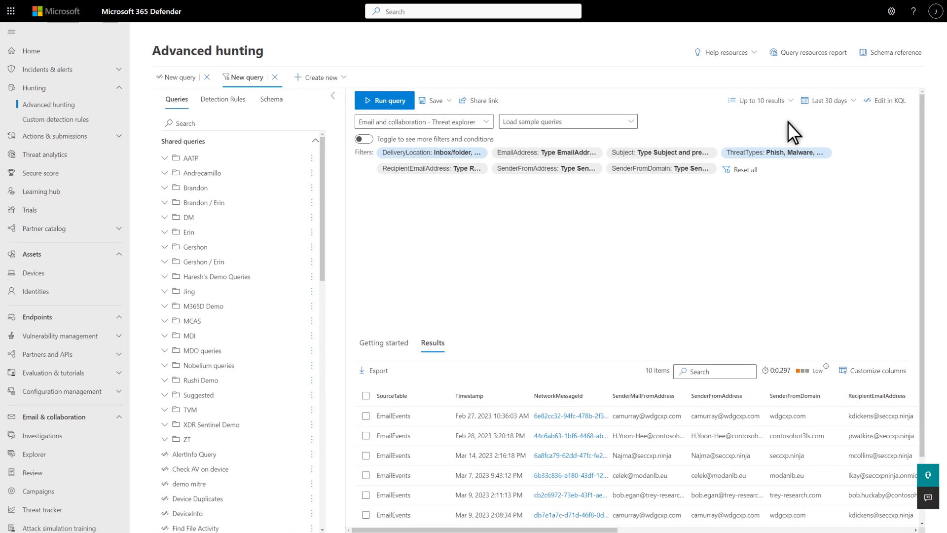
{"action": "mouse_move", "coordinate": [392, 148]}
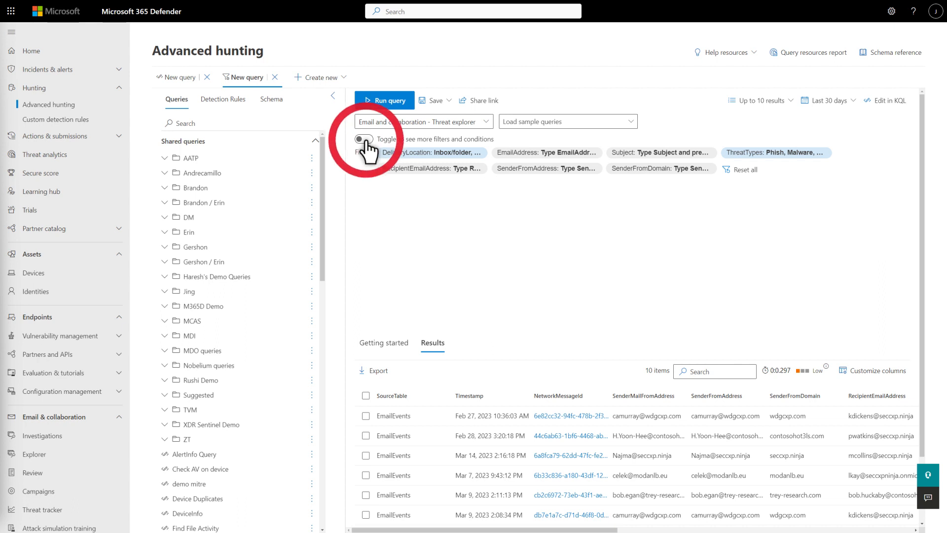
- Show the filters as an editable AND condition group and rerun the hunt for 10 email events
{"action": "left_click", "coordinate": [364, 138]}
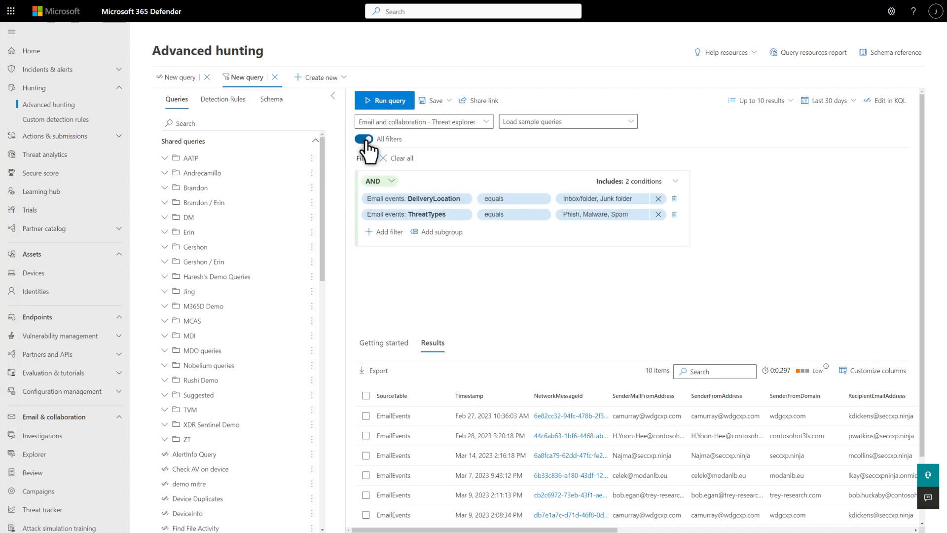
{"action": "left_click", "coordinate": [380, 182]}
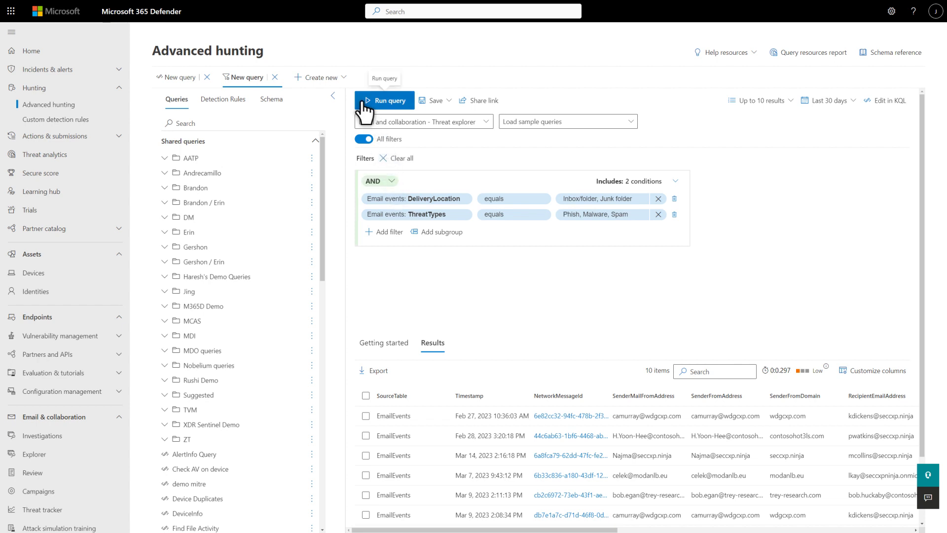
{"action": "left_click", "coordinate": [386, 101]}
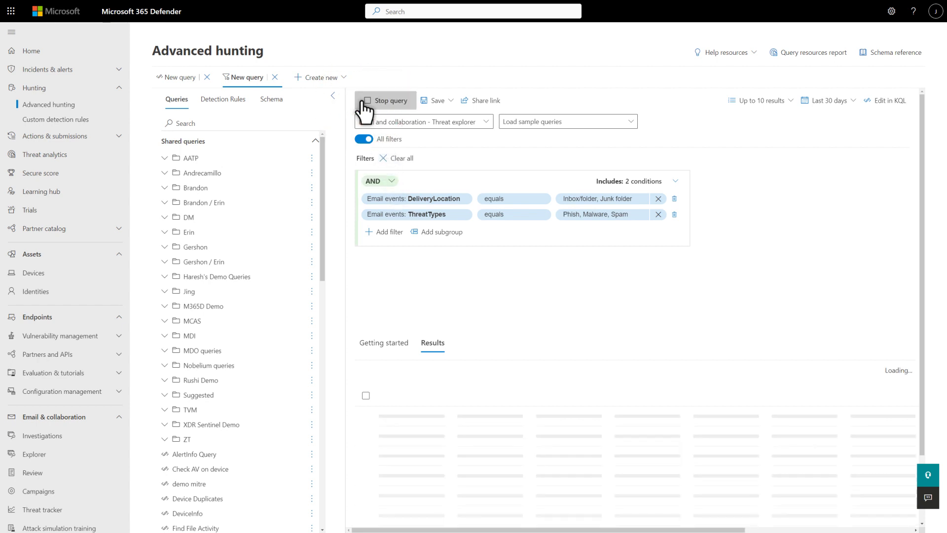
{"action": "left_click", "coordinate": [386, 100]}
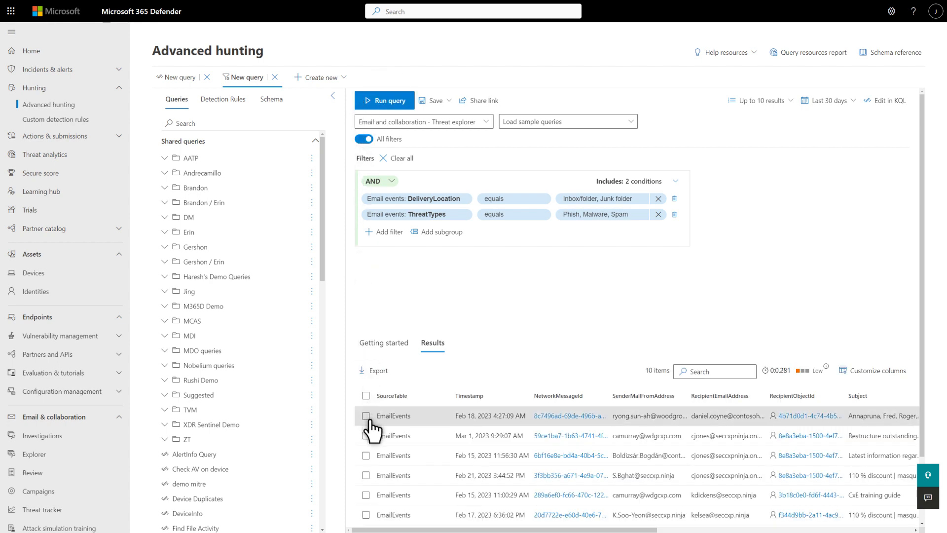
- From the first result's details, add a SenderMailFromDomain equals woodgrove-bank.com condition to the query
{"action": "left_click", "coordinate": [365, 415]}
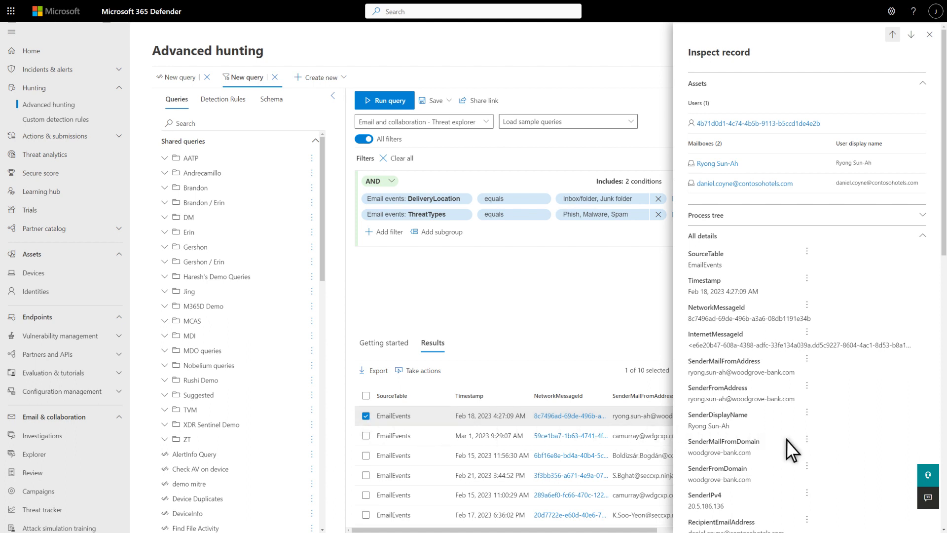
{"action": "left_click", "coordinate": [807, 441]}
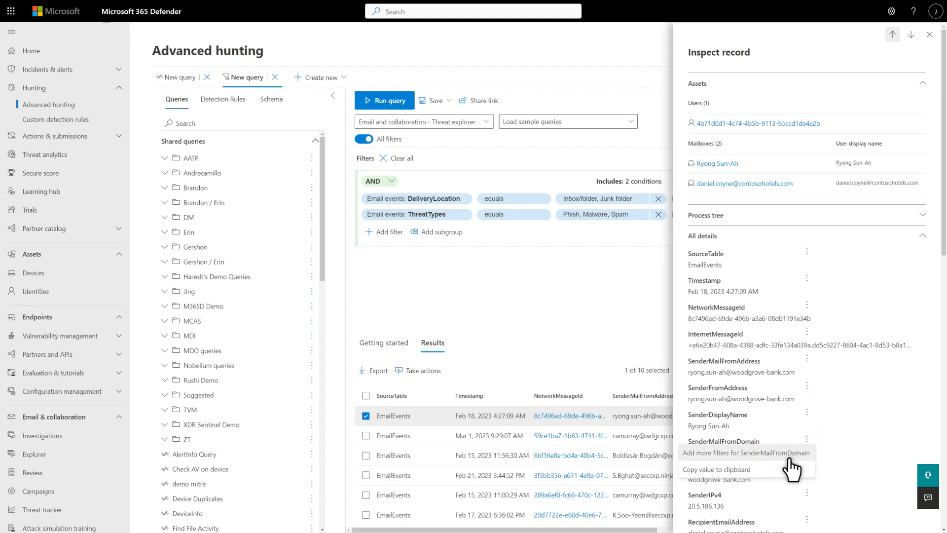
{"action": "left_click", "coordinate": [746, 452]}
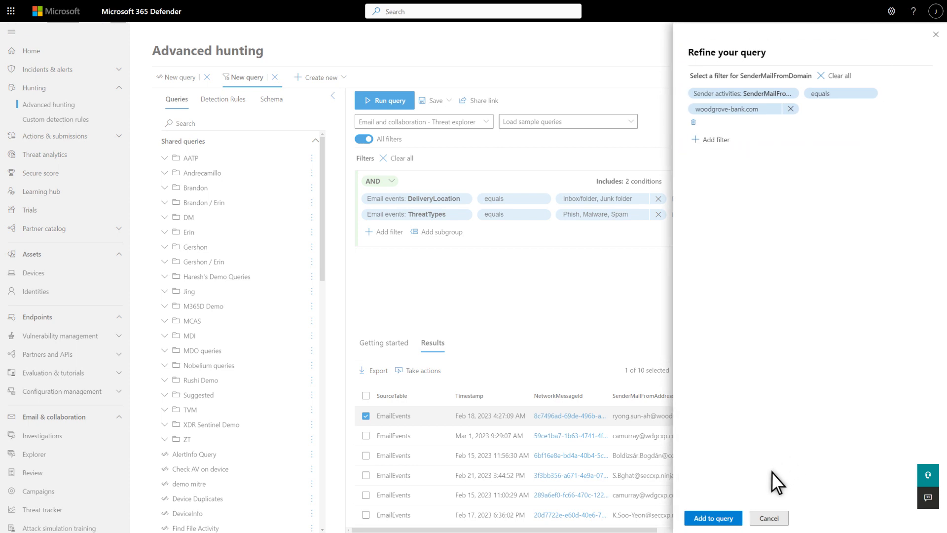
{"action": "left_click", "coordinate": [716, 517]}
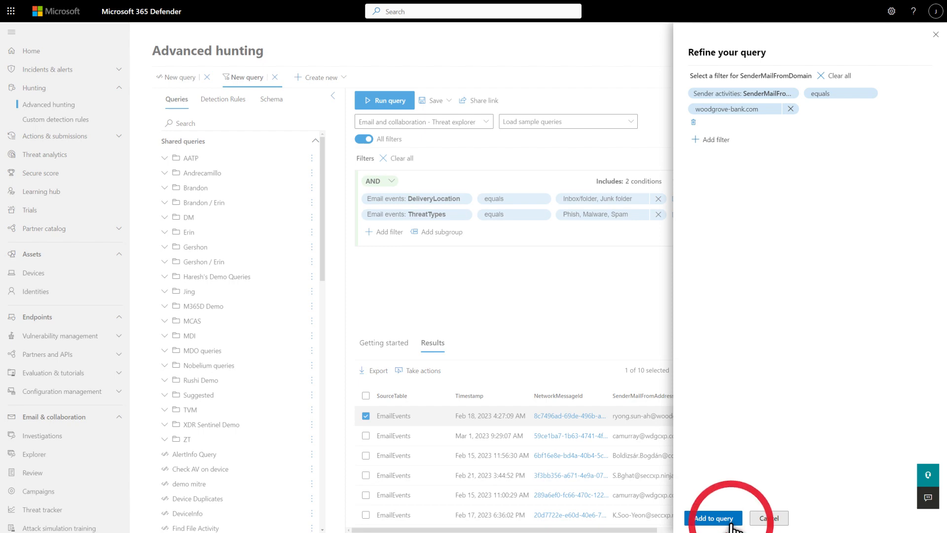
{"action": "left_click", "coordinate": [714, 516]}
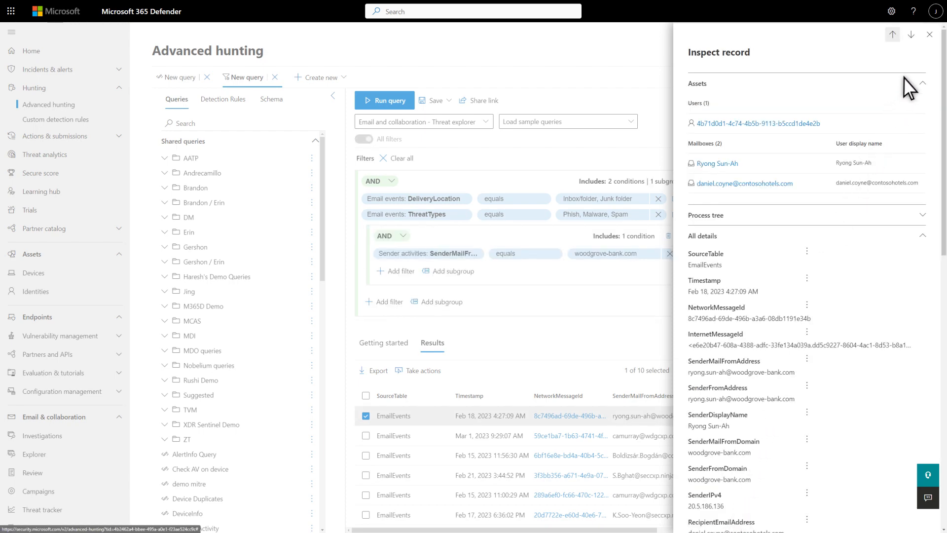
- Close the record details and rerun the hunt with the sender domain condition
{"action": "left_click", "coordinate": [928, 34]}
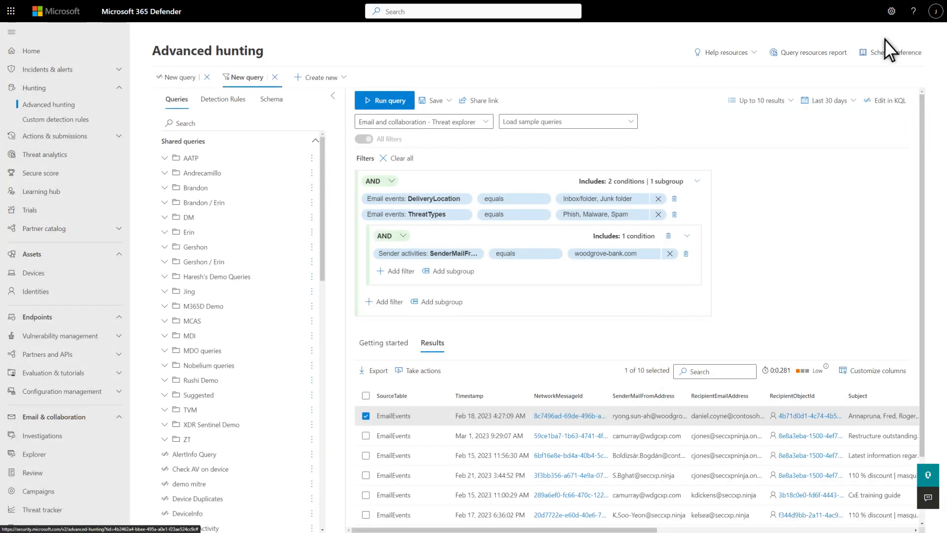
{"action": "left_click", "coordinate": [384, 100]}
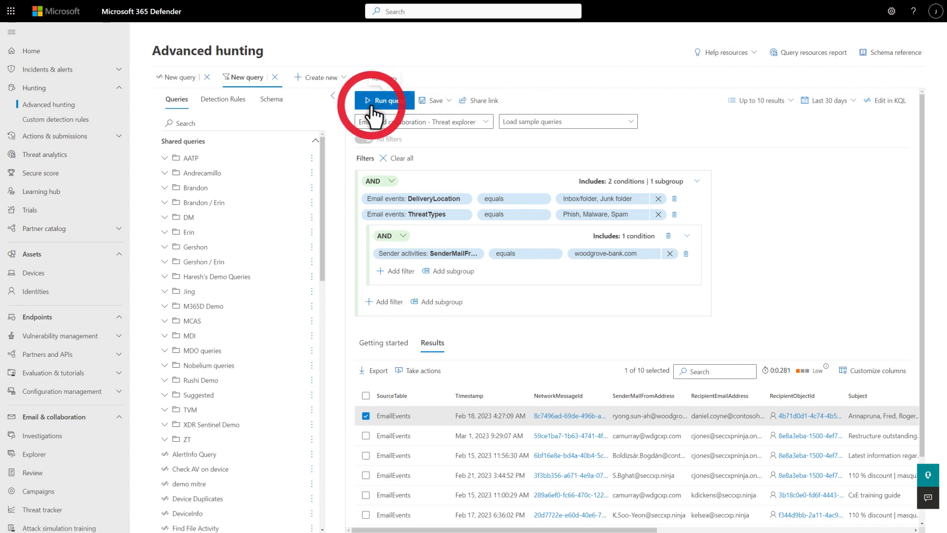
{"action": "left_click", "coordinate": [384, 100]}
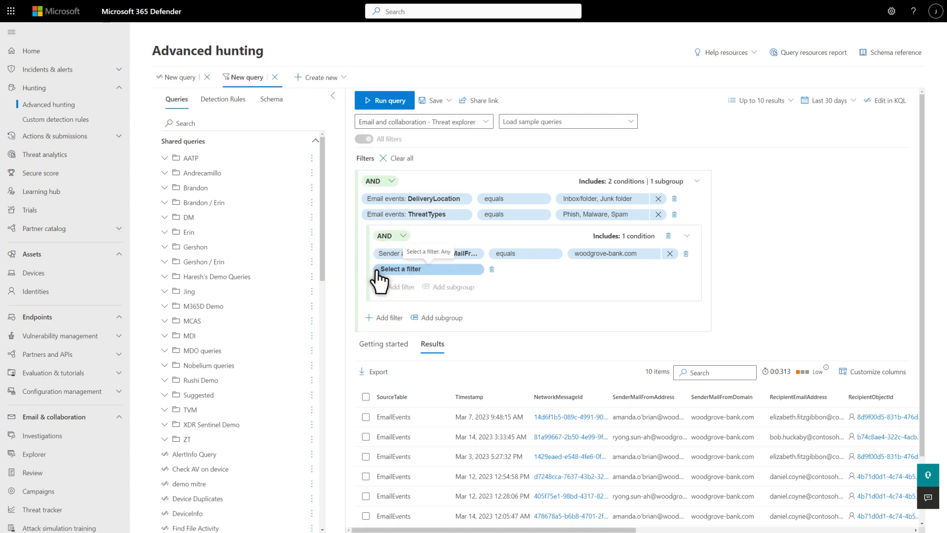
- Add a new condition requiring UrlCount greater than 0
{"action": "left_click", "coordinate": [426, 268]}
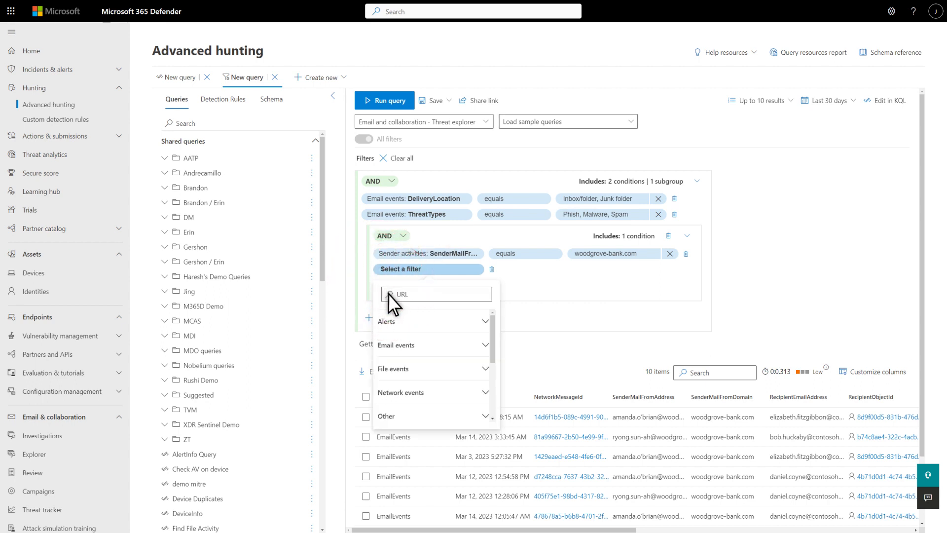
{"action": "type", "text": "URL"}
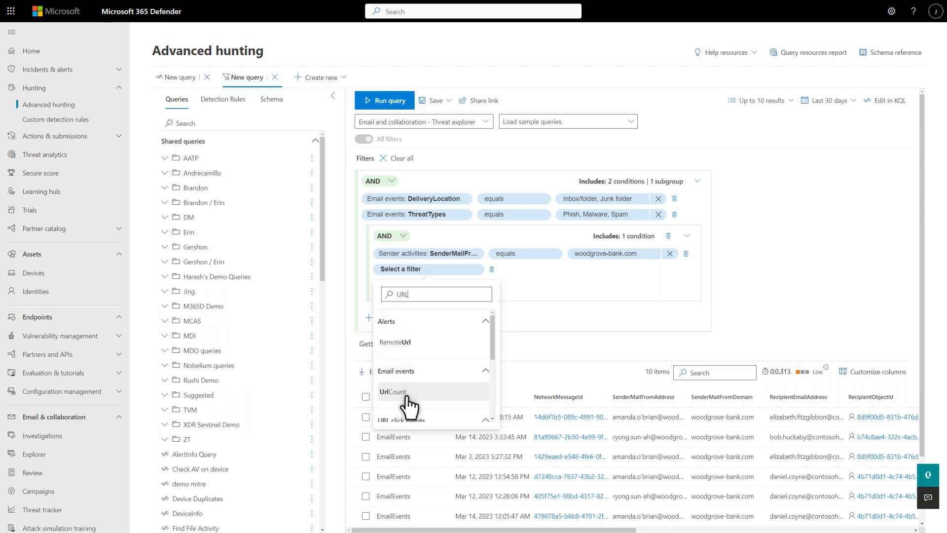
{"action": "left_click", "coordinate": [391, 393]}
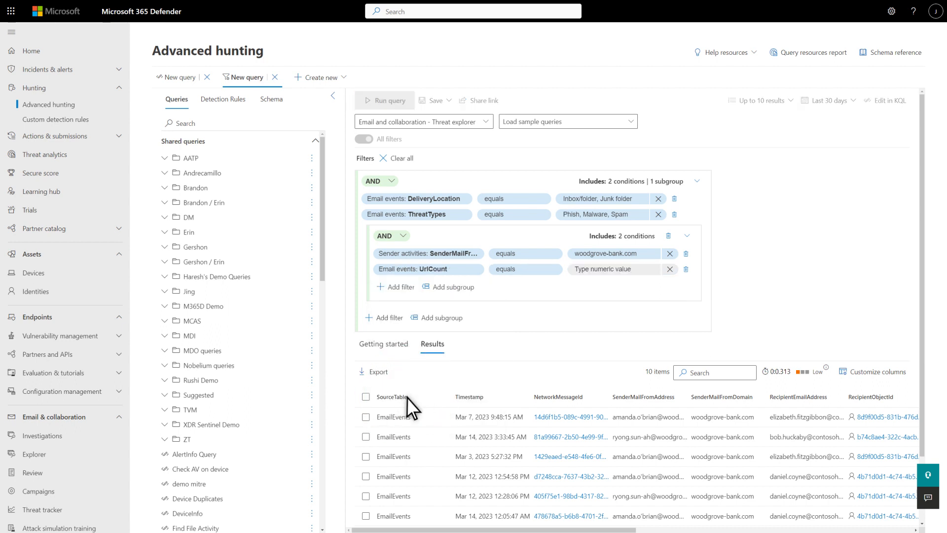
{"action": "mouse_move", "coordinate": [516, 297]}
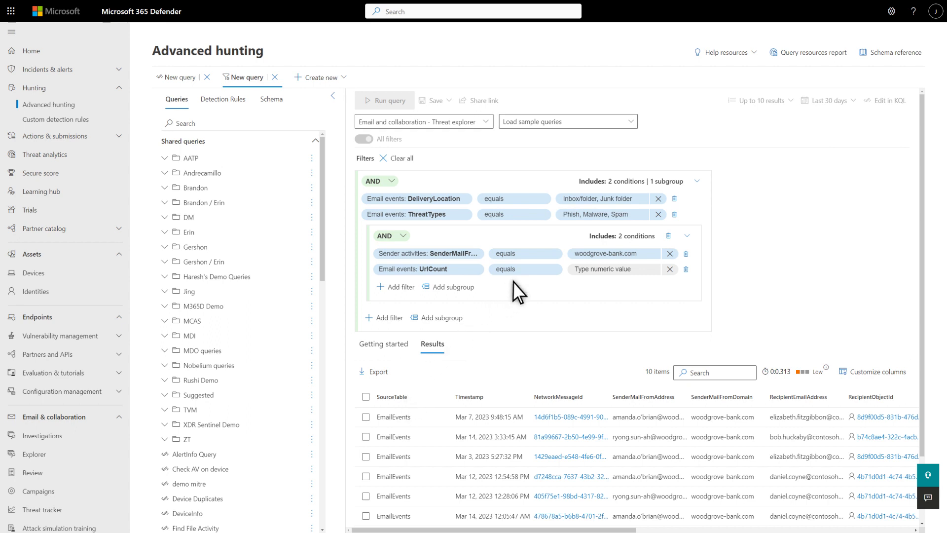
{"action": "left_click", "coordinate": [525, 269]}
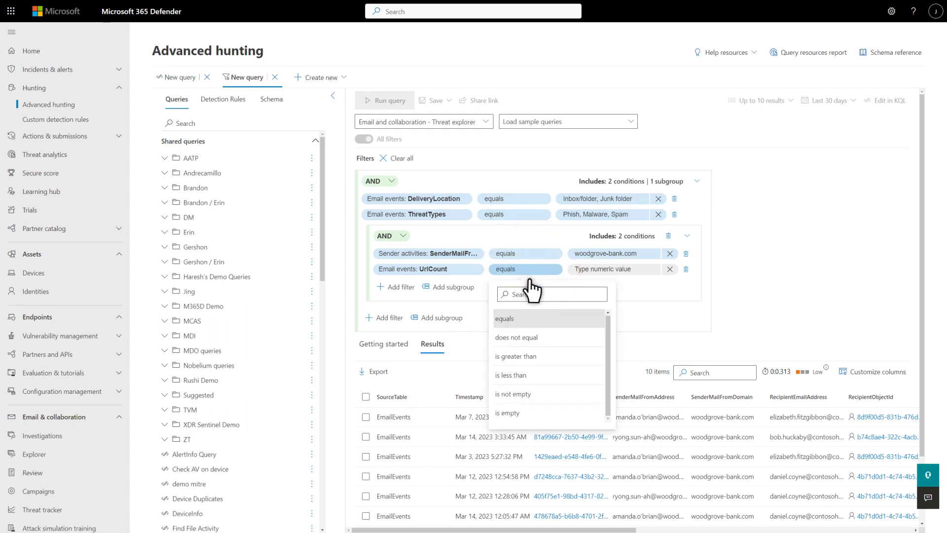
{"action": "left_click", "coordinate": [515, 356]}
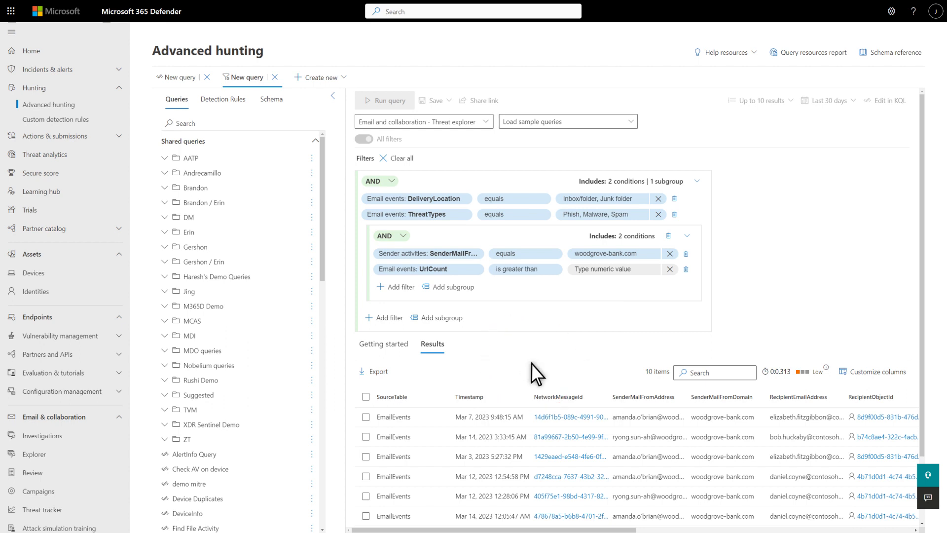
{"action": "left_click", "coordinate": [614, 268]}
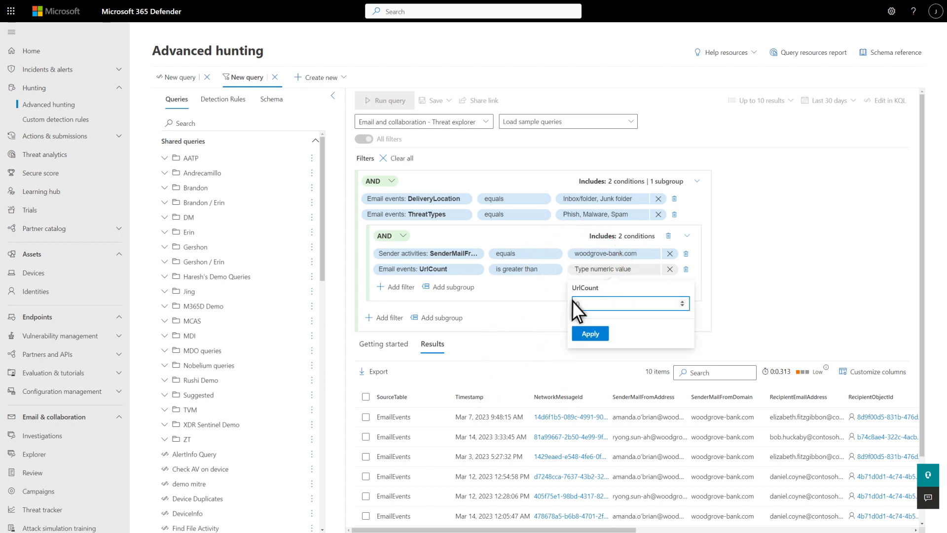
{"action": "left_click", "coordinate": [590, 333]}
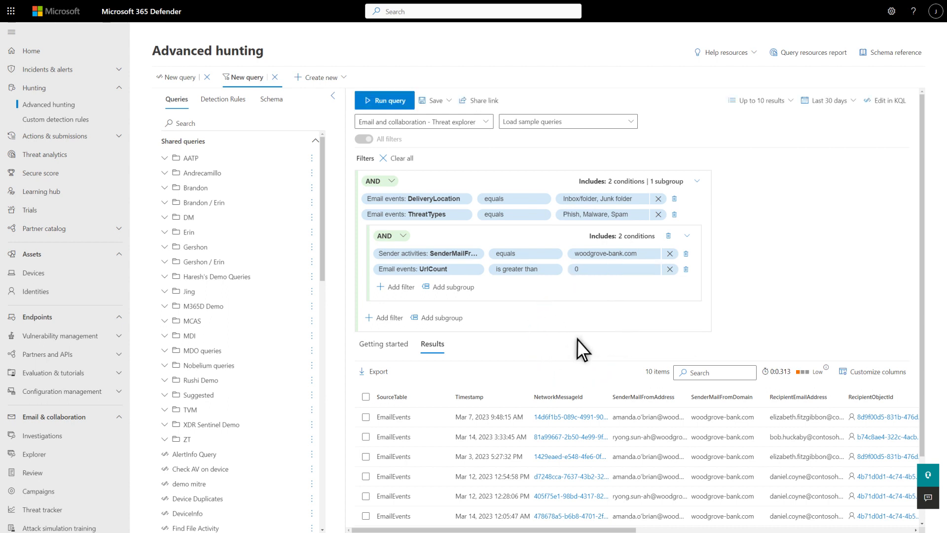
{"action": "mouse_move", "coordinate": [501, 239]}
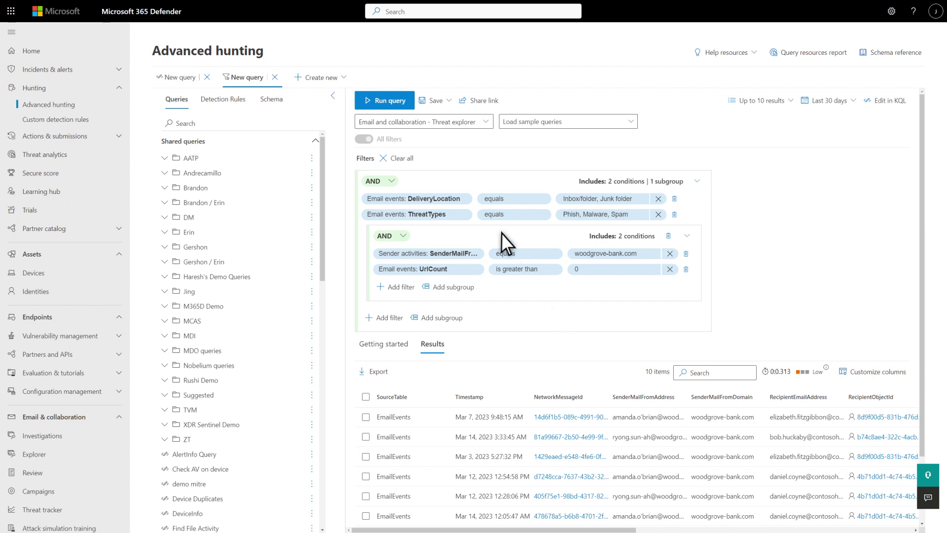
- Rerun the query with the UrlCount condition for fresh results
{"action": "left_click", "coordinate": [384, 101]}
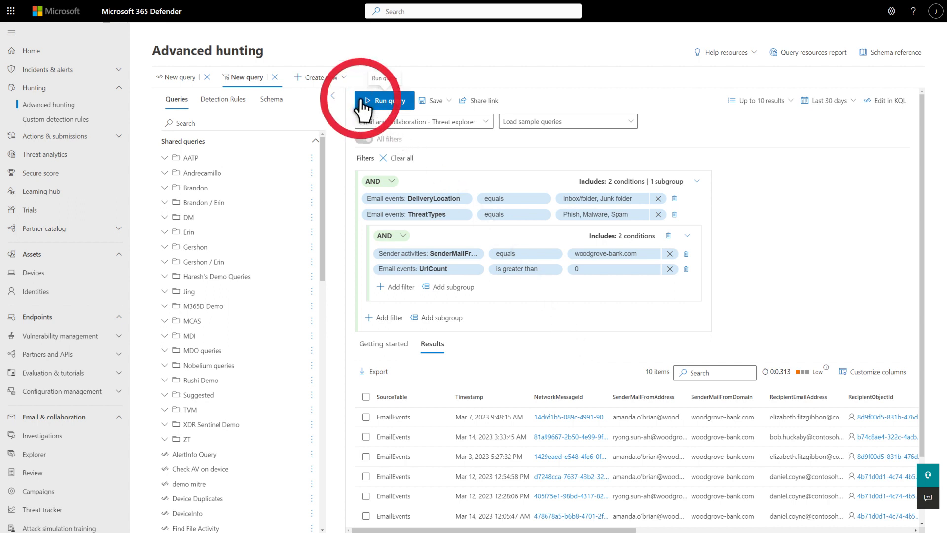
{"action": "left_click", "coordinate": [383, 100]}
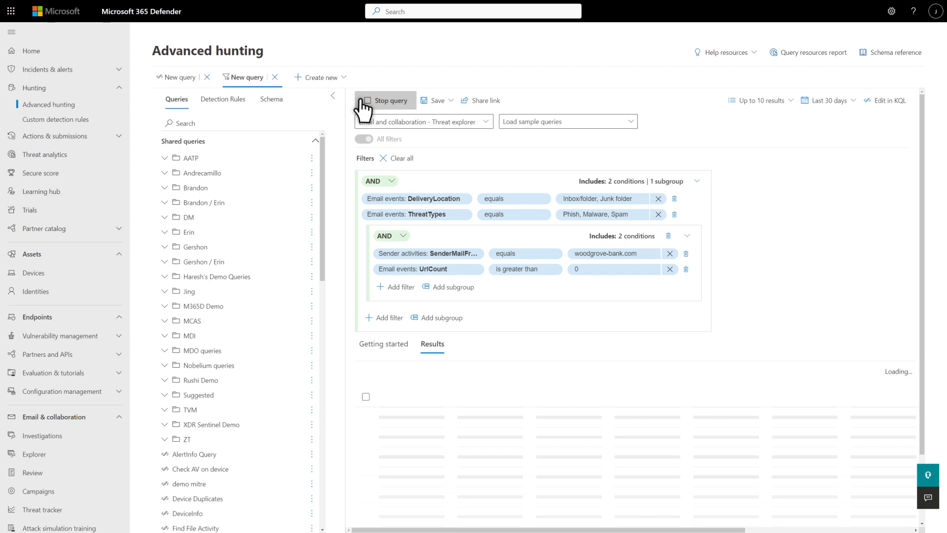
{"action": "left_click", "coordinate": [379, 100]}
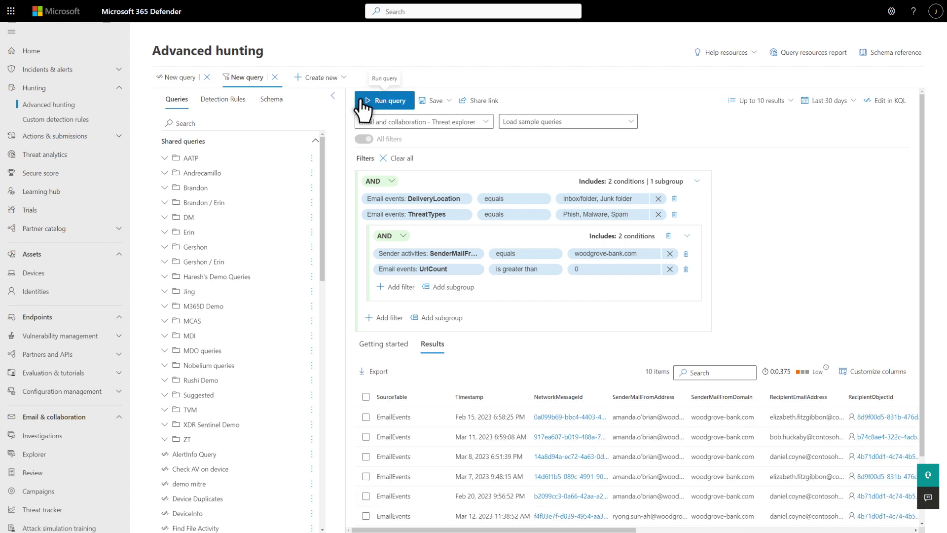
{"action": "mouse_move", "coordinate": [633, 242]}
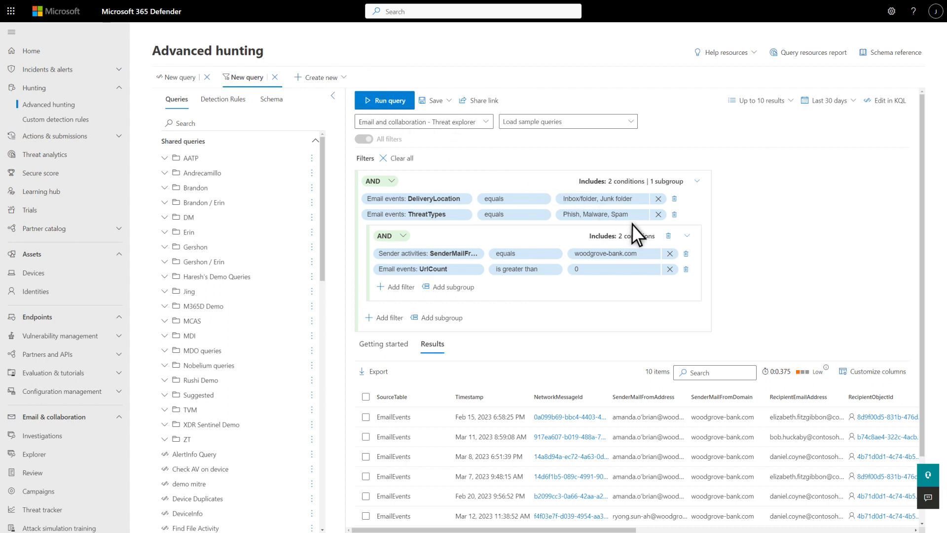
{"action": "mouse_move", "coordinate": [876, 372]}
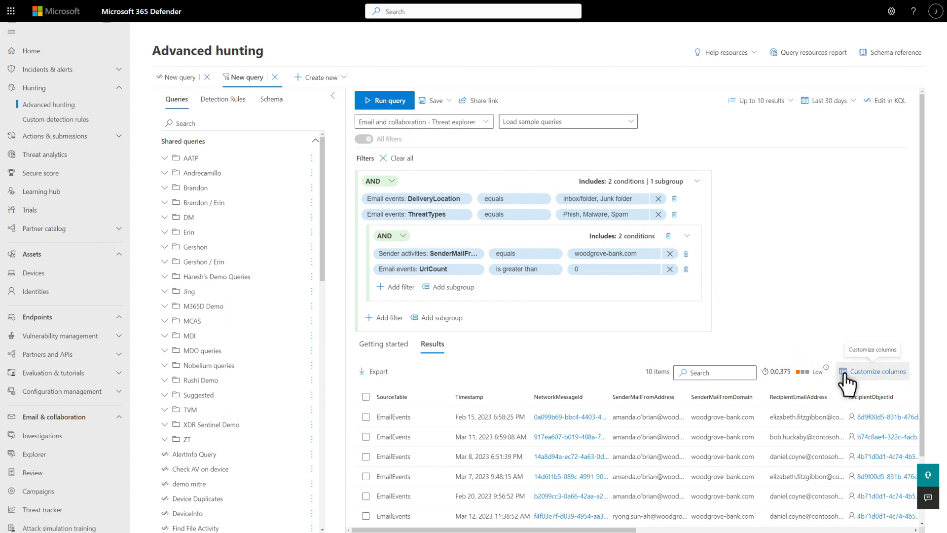
- Cancel out of Customize columns, then open the second result's March project update email details
{"action": "left_click", "coordinate": [876, 370]}
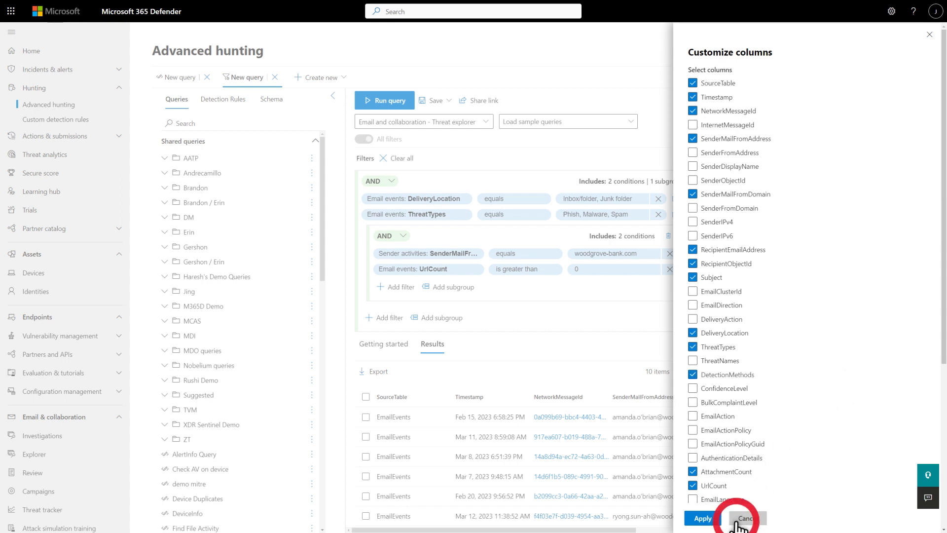
{"action": "left_click", "coordinate": [742, 516]}
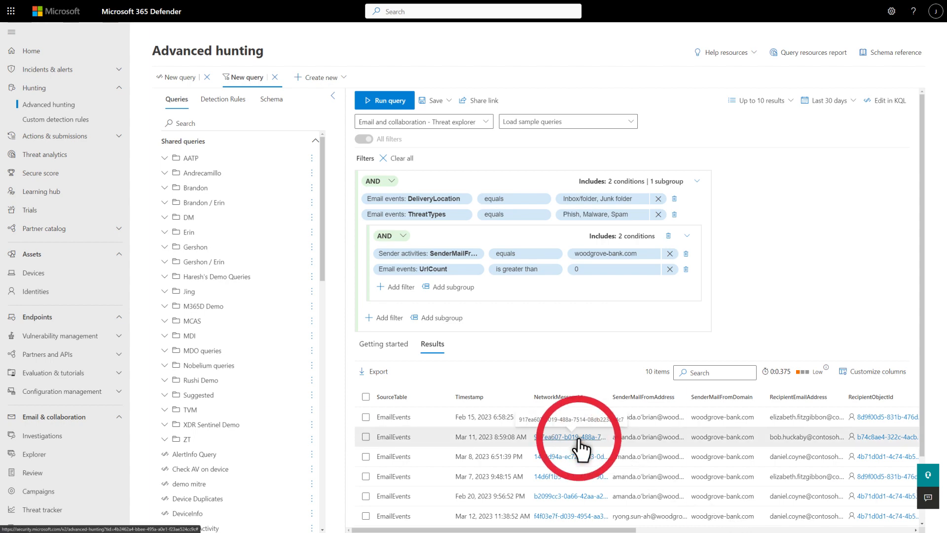
{"action": "left_click", "coordinate": [568, 437]}
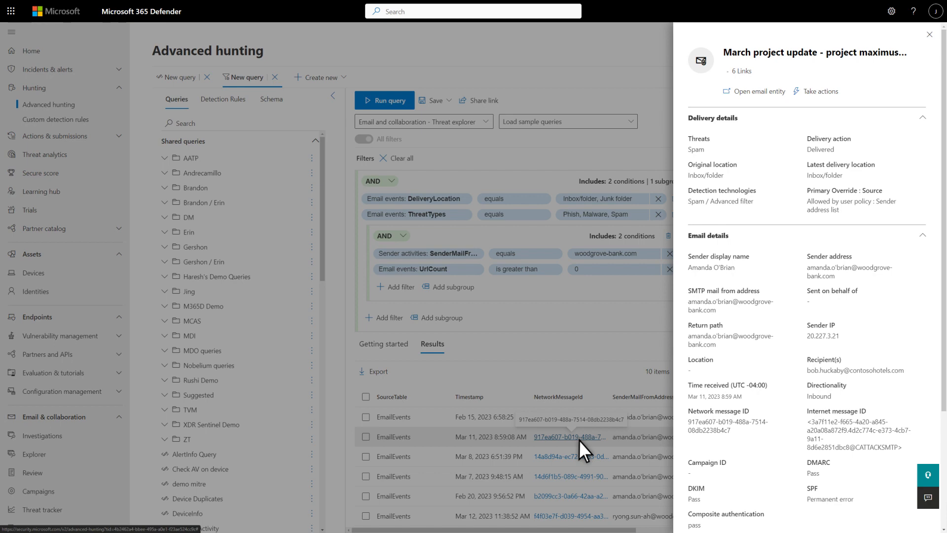
{"action": "mouse_move", "coordinate": [784, 172]}
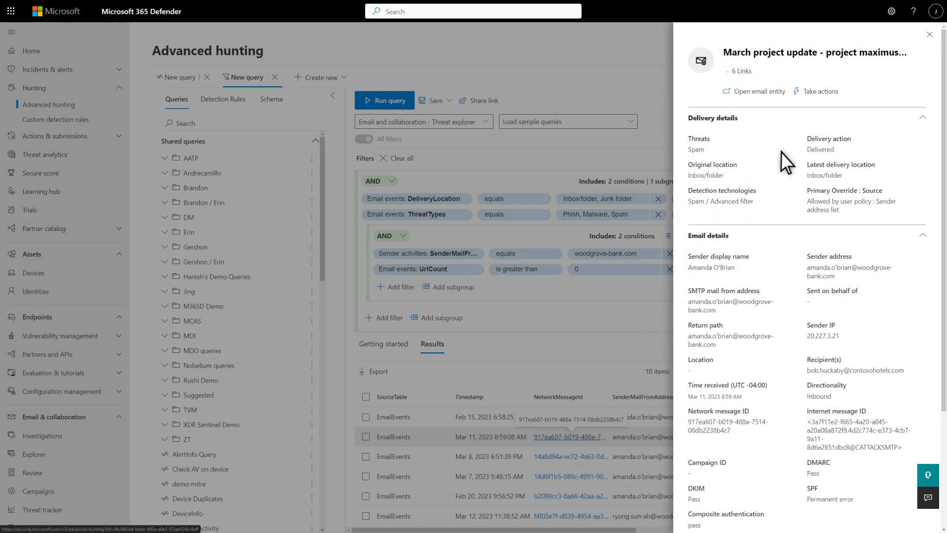
{"action": "mouse_move", "coordinate": [927, 33]}
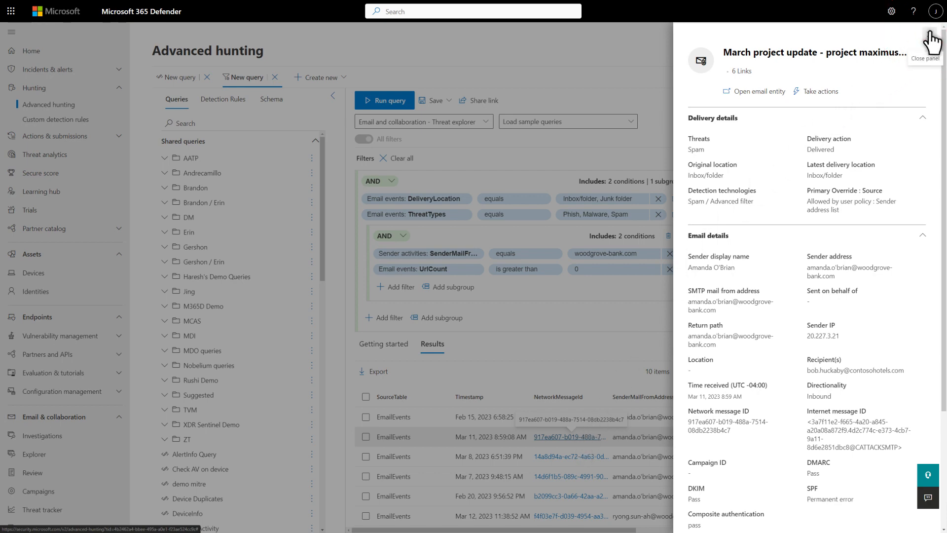
- Close the email details, select the second and third rows, review Take actions and cancel
{"action": "left_click", "coordinate": [933, 47]}
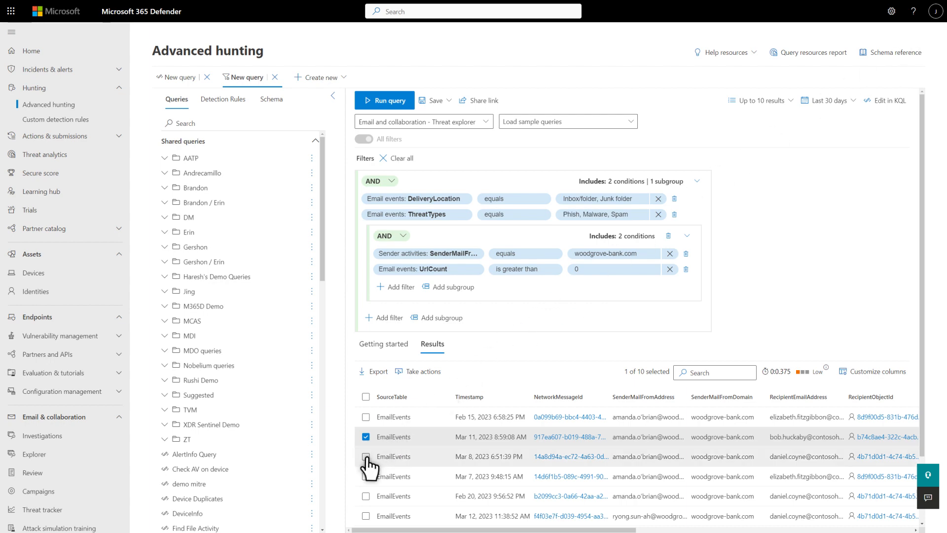
{"action": "left_click", "coordinate": [365, 456]}
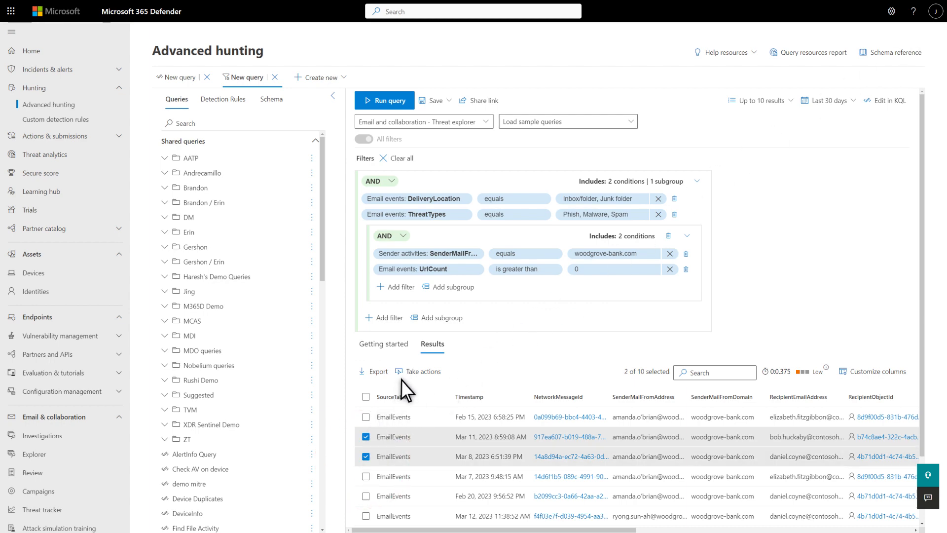
{"action": "left_click", "coordinate": [422, 371]}
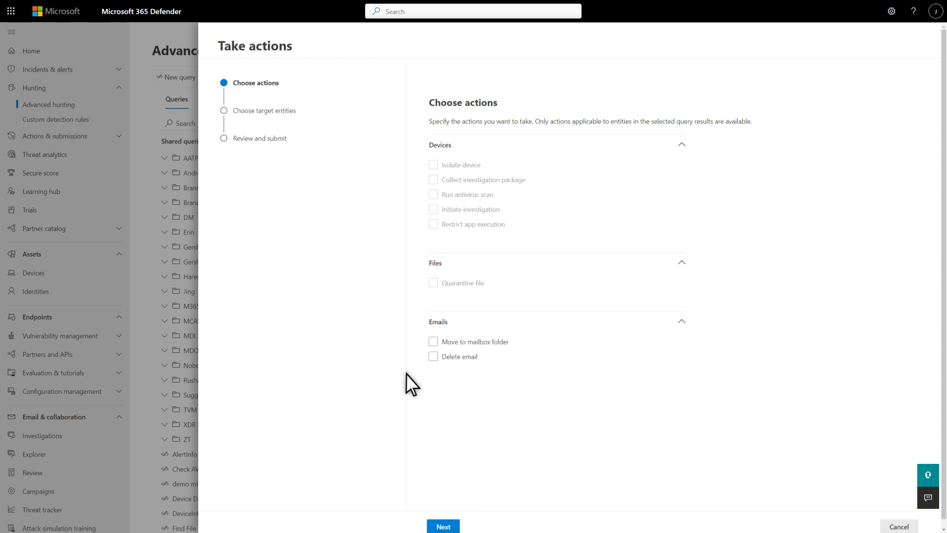
{"action": "left_click", "coordinate": [898, 527]}
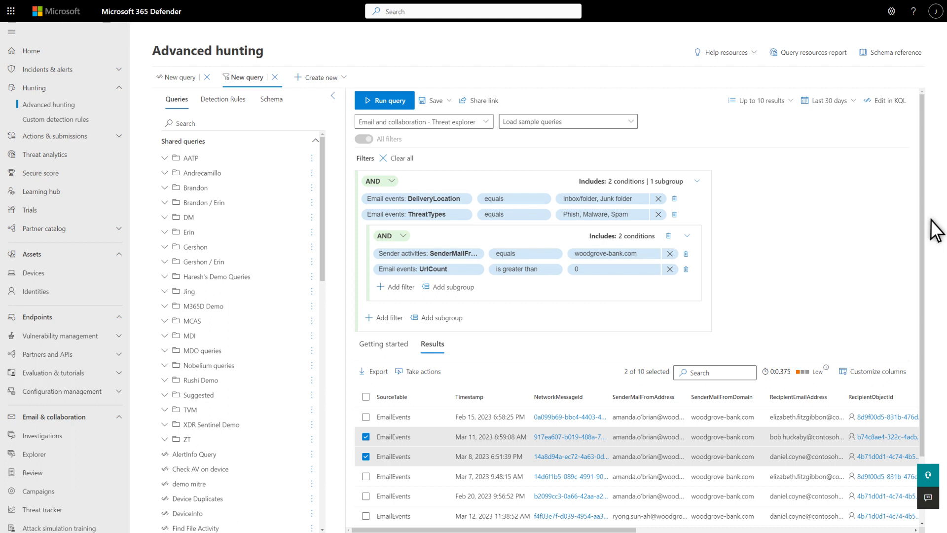
{"action": "mouse_move", "coordinate": [873, 107]}
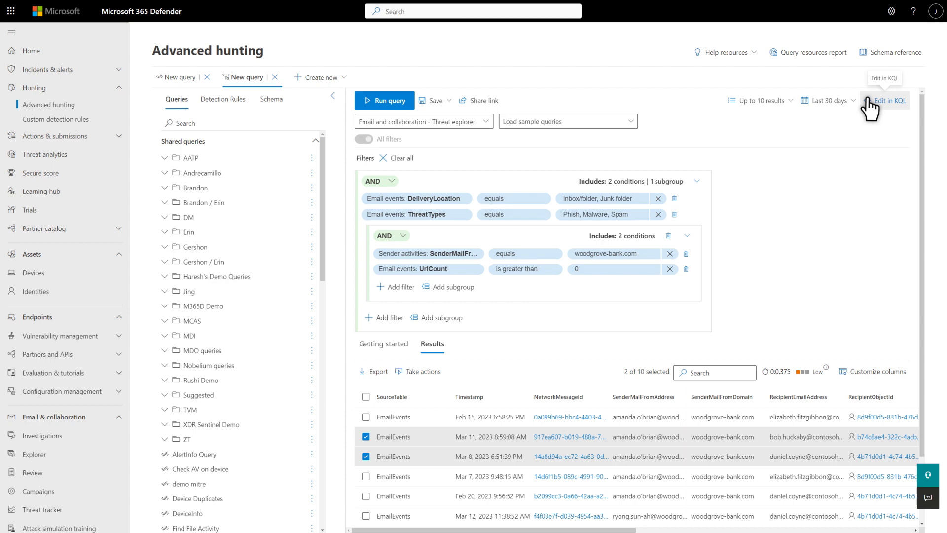
- Convert the guided filters to a KQL query via Edit in KQL and run it, returning 969 items
{"action": "left_click", "coordinate": [892, 100]}
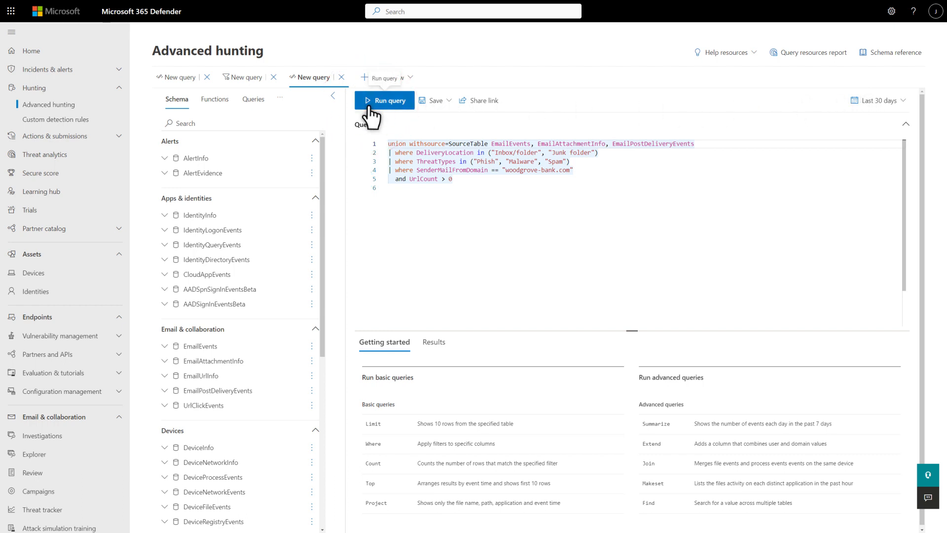
{"action": "left_click", "coordinate": [385, 101]}
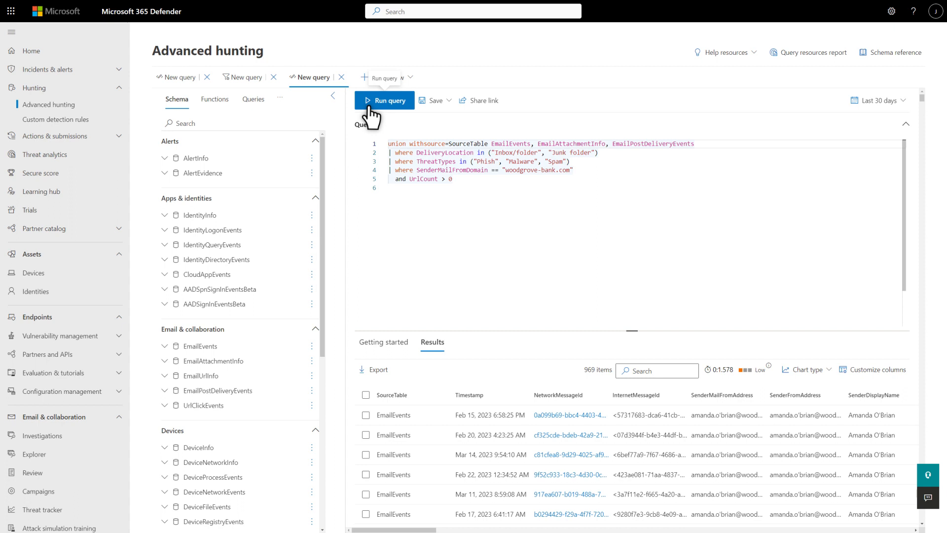